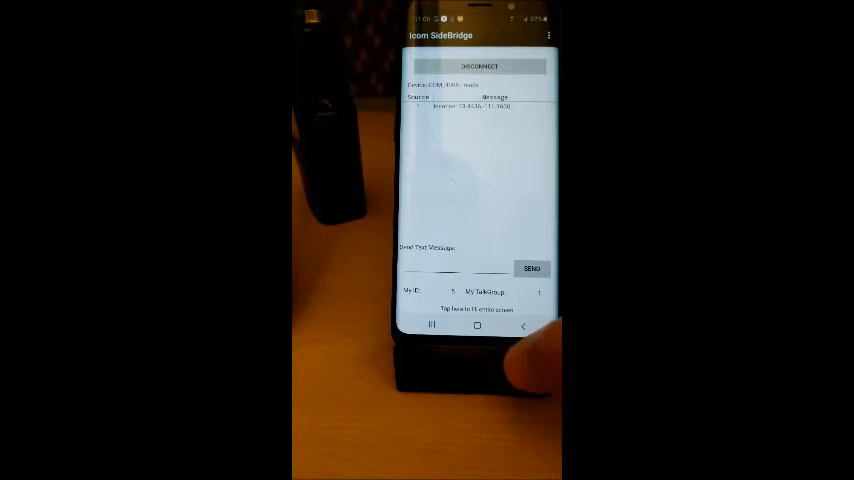
Enter "hello" in the Send Text Message field.
{"action": "left_click", "coordinate": [450, 262]}
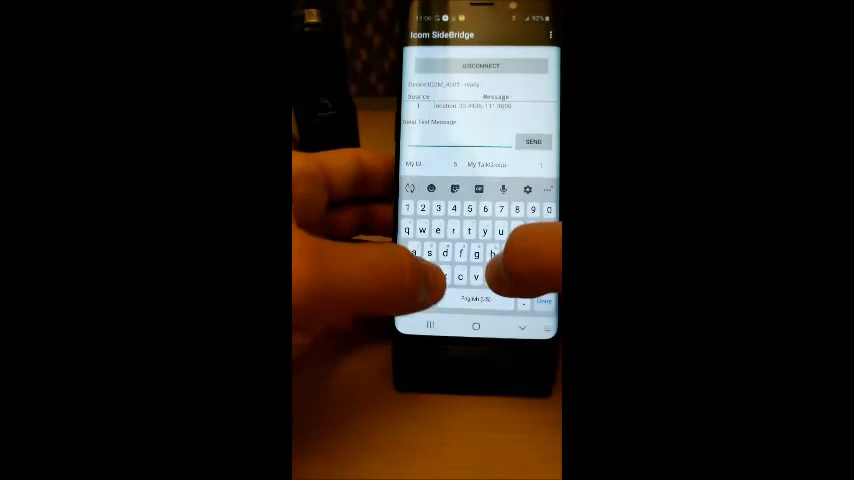
{"action": "type", "text": "hello"}
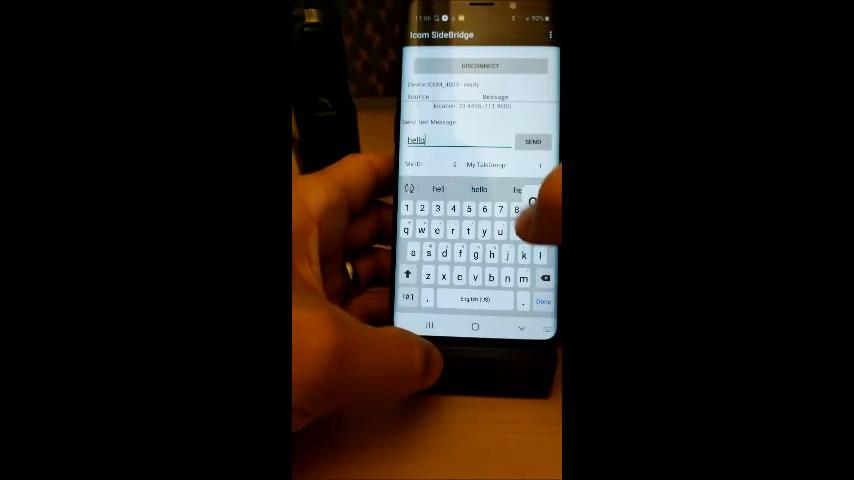